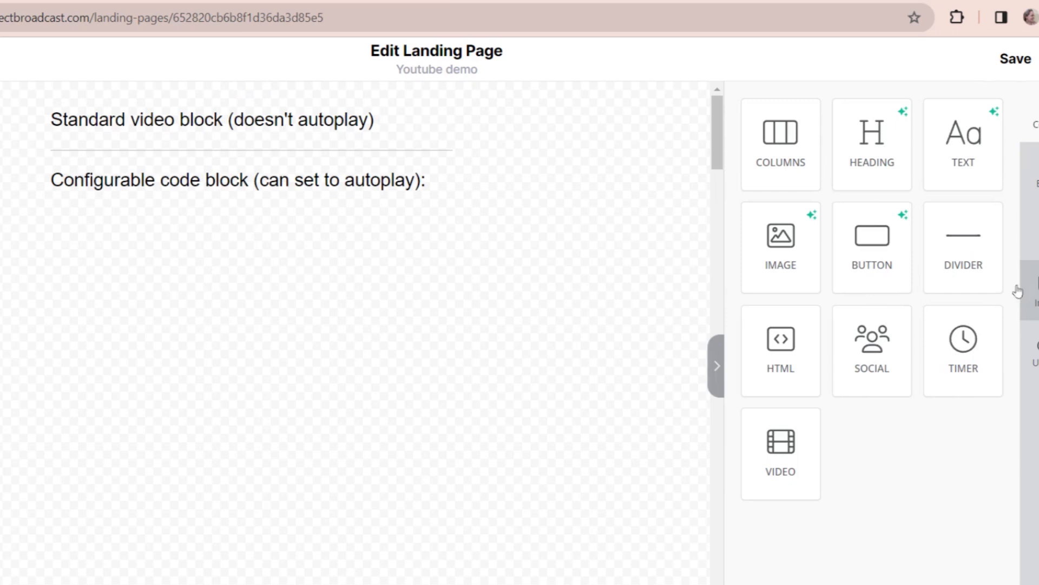
{"action": "mouse_move", "coordinate": [907, 355]}
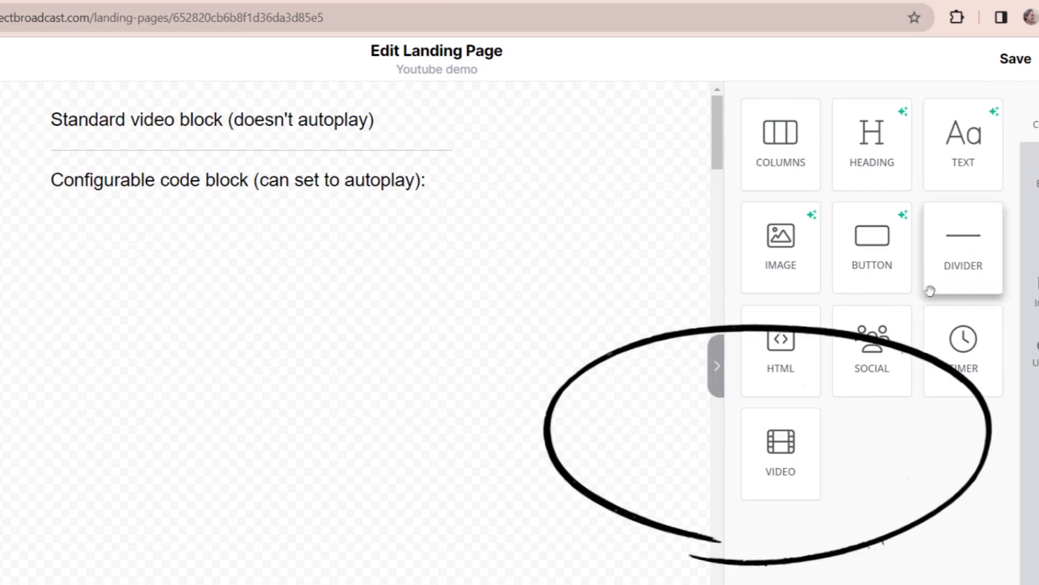
{"action": "mouse_move", "coordinate": [870, 381]}
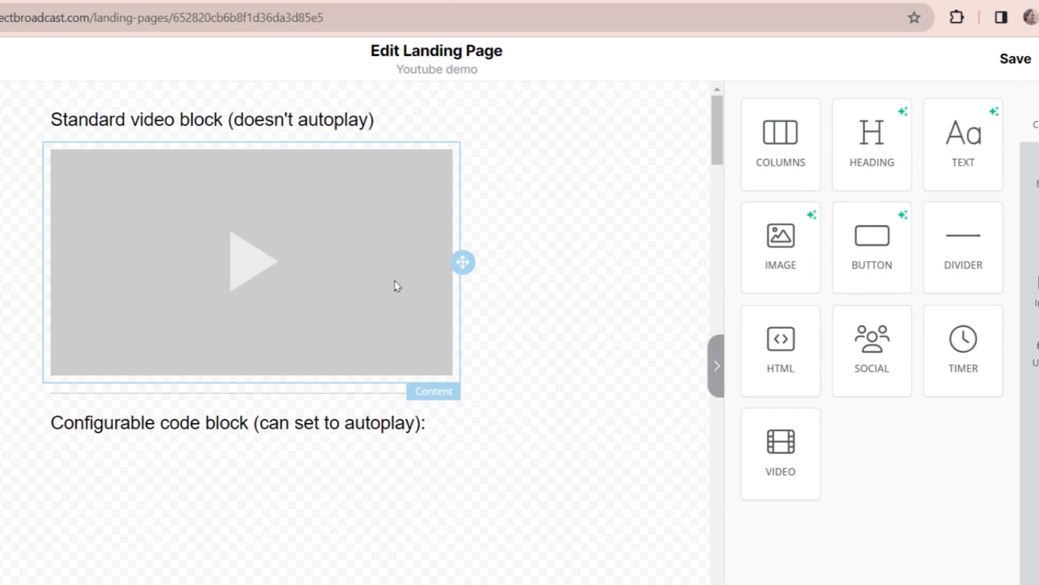
- Set the video block's Video URL to the YouTube watch address so the SNL thumbnail appears
{"action": "left_click", "coordinate": [253, 262]}
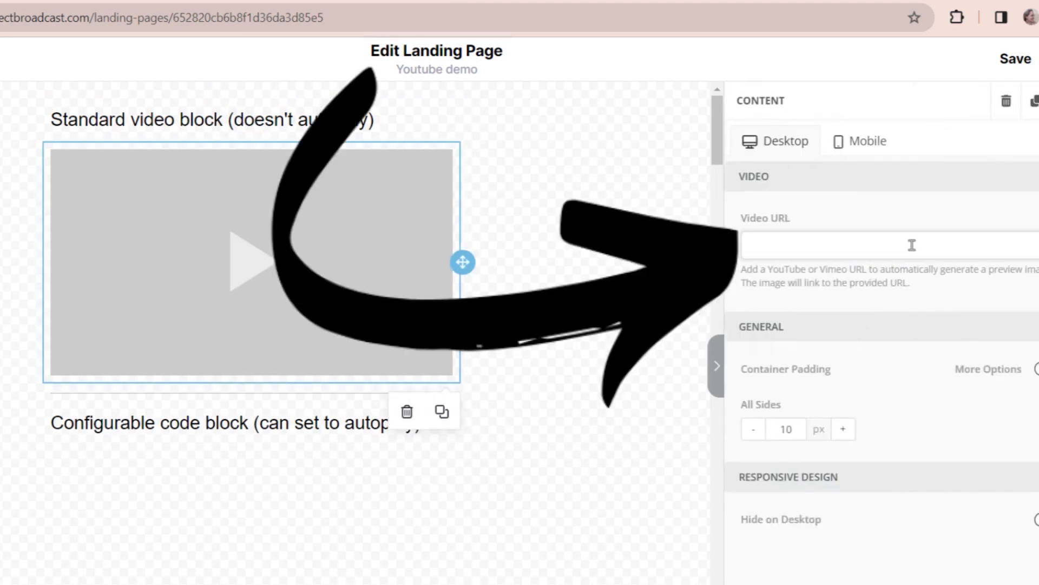
{"action": "left_click", "coordinate": [721, 14]}
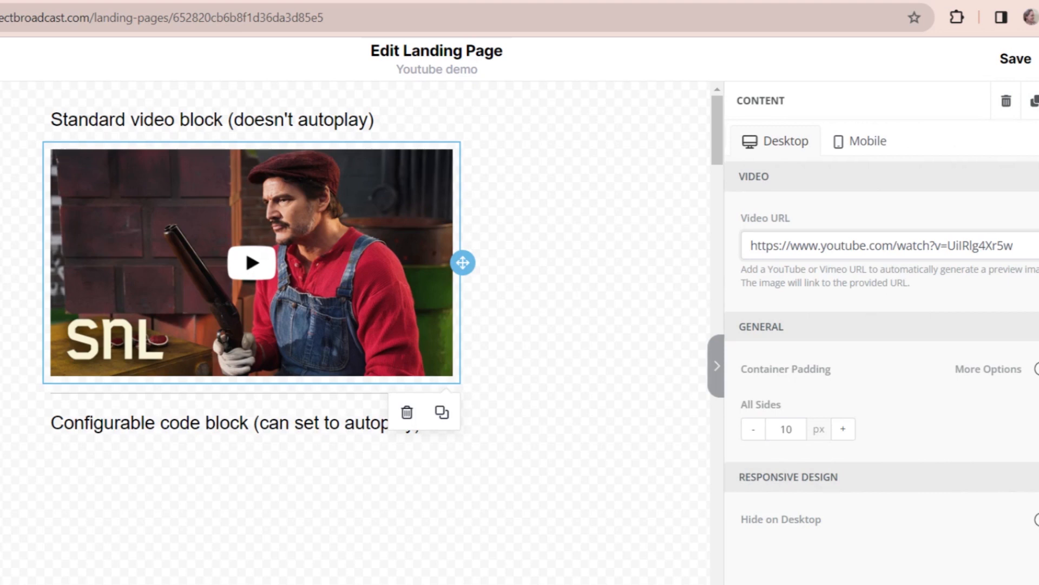
{"action": "left_click", "coordinate": [882, 246]}
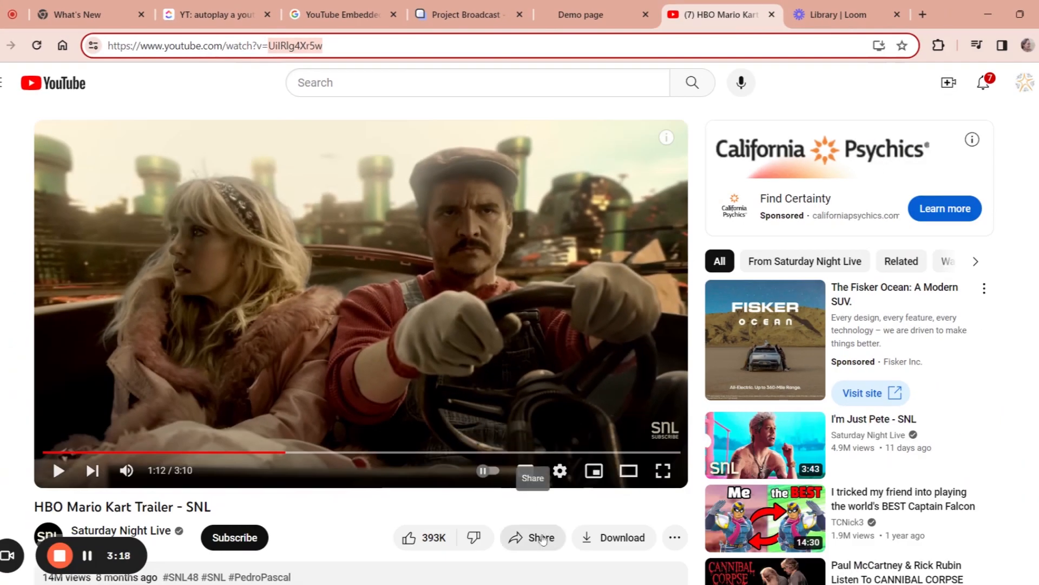
- Select the trailer's video ID from the youtu.be link in the Share dialog
{"action": "left_click", "coordinate": [533, 537]}
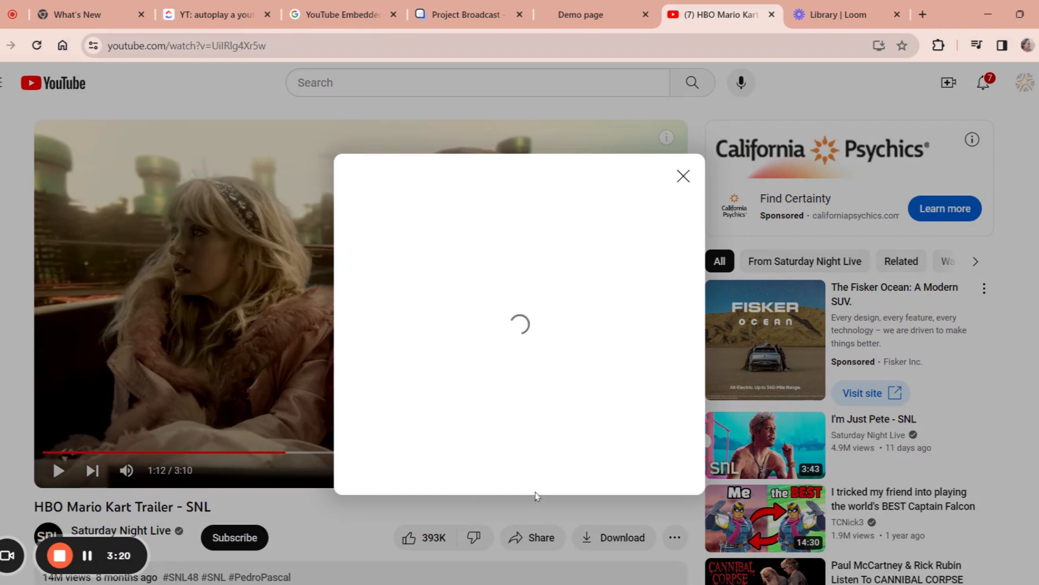
{"action": "mouse_move", "coordinate": [523, 455]}
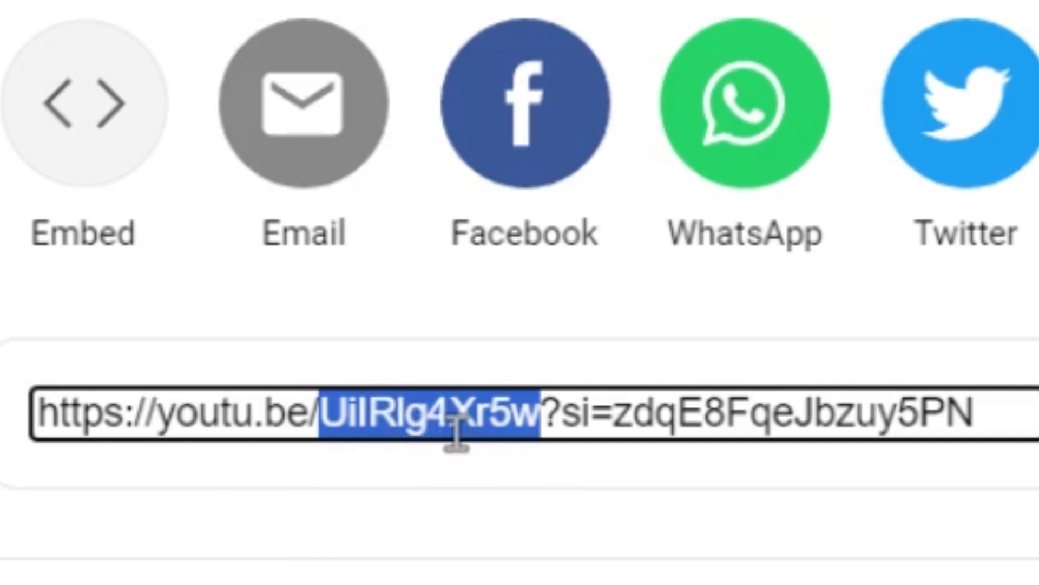
{"action": "left_click", "coordinate": [83, 103]}
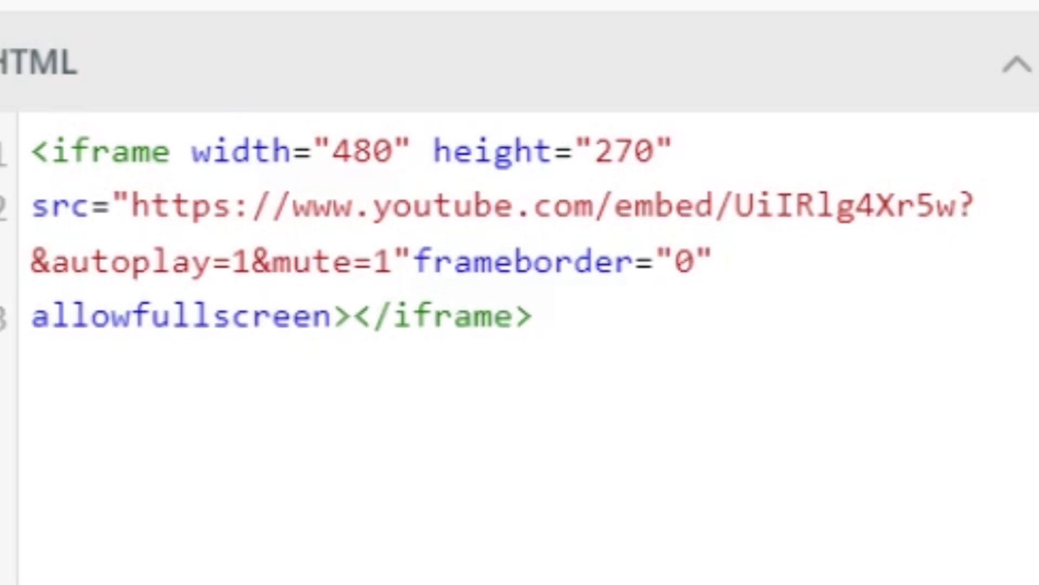
{"action": "mouse_move", "coordinate": [884, 312]}
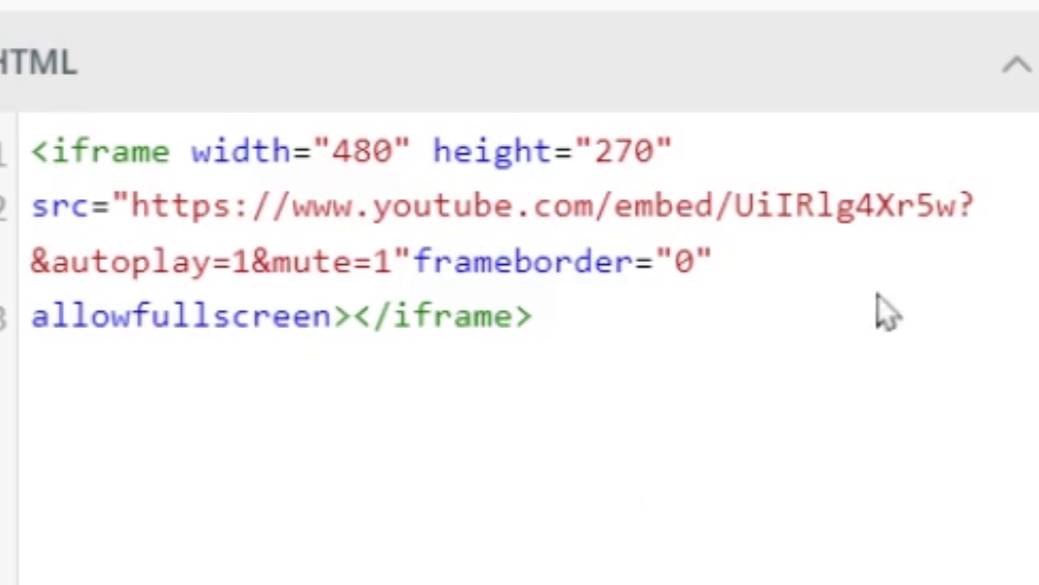
{"action": "mouse_move", "coordinate": [510, 291]}
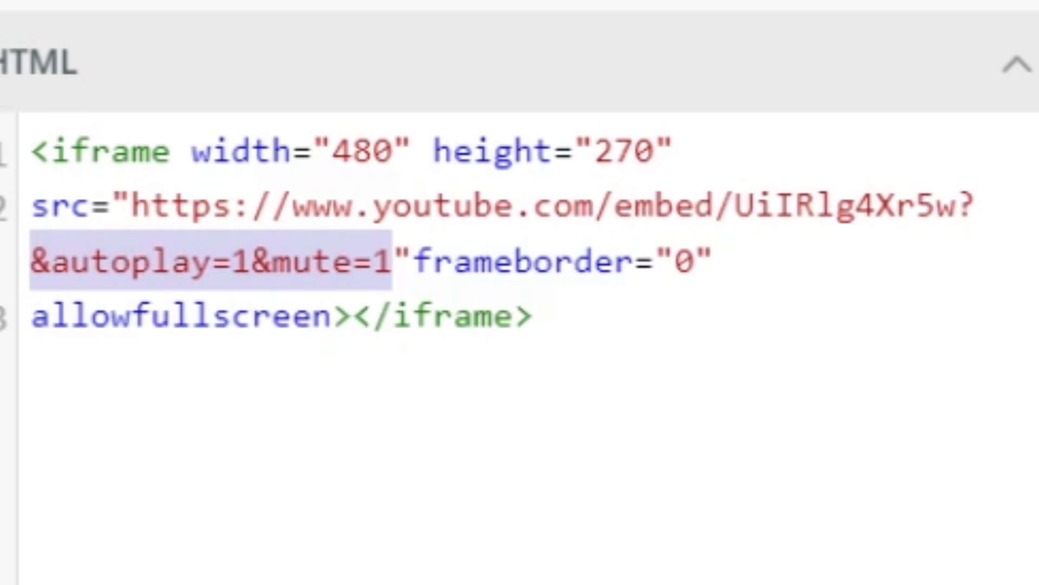
- Highlight the &autoplay=1&mute=1 parameters in the iframe src URL
{"action": "double_click", "coordinate": [103, 151]}
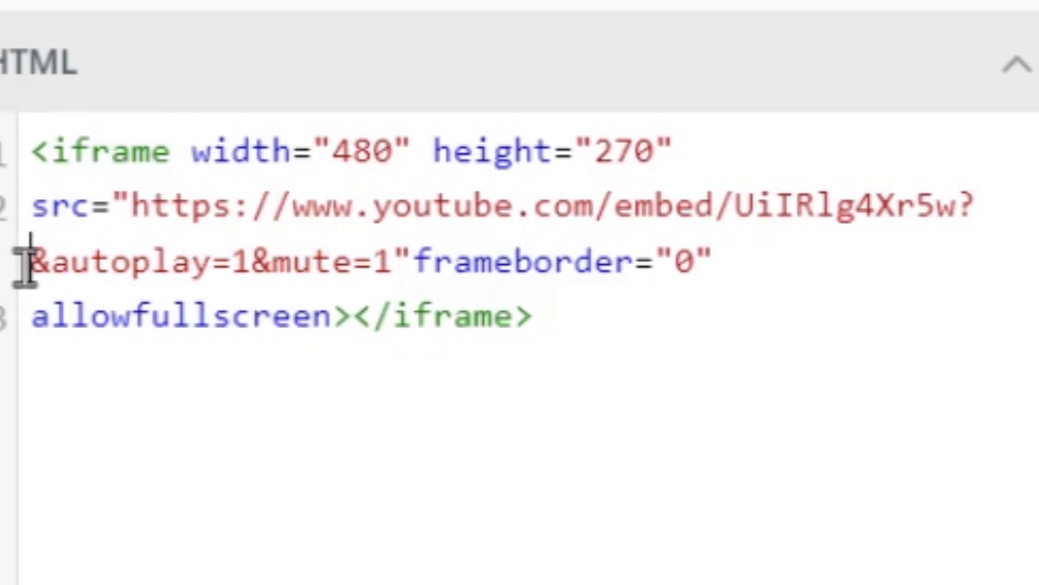
{"action": "left_click", "coordinate": [30, 262]}
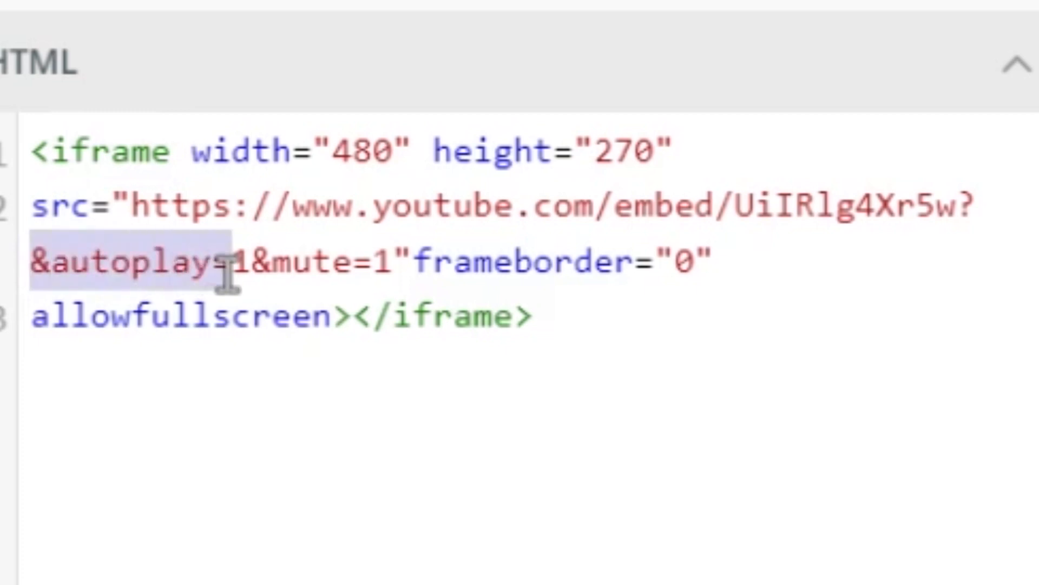
{"action": "mouse_move", "coordinate": [294, 259]}
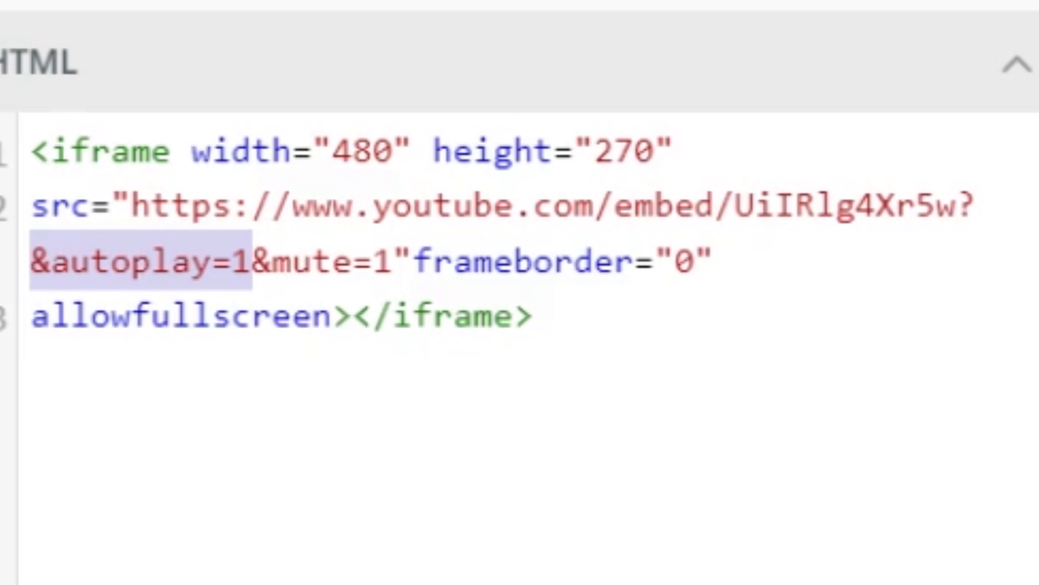
{"action": "double_click", "coordinate": [312, 262]}
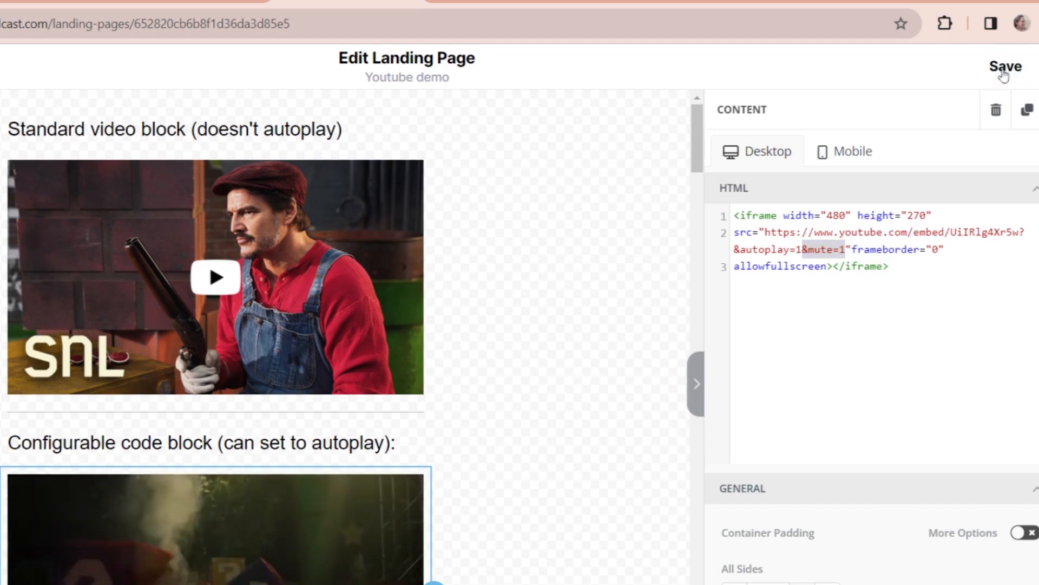
- Save the landing page and view the published Demo page's muted autoplaying trailer
{"action": "left_click", "coordinate": [1004, 66]}
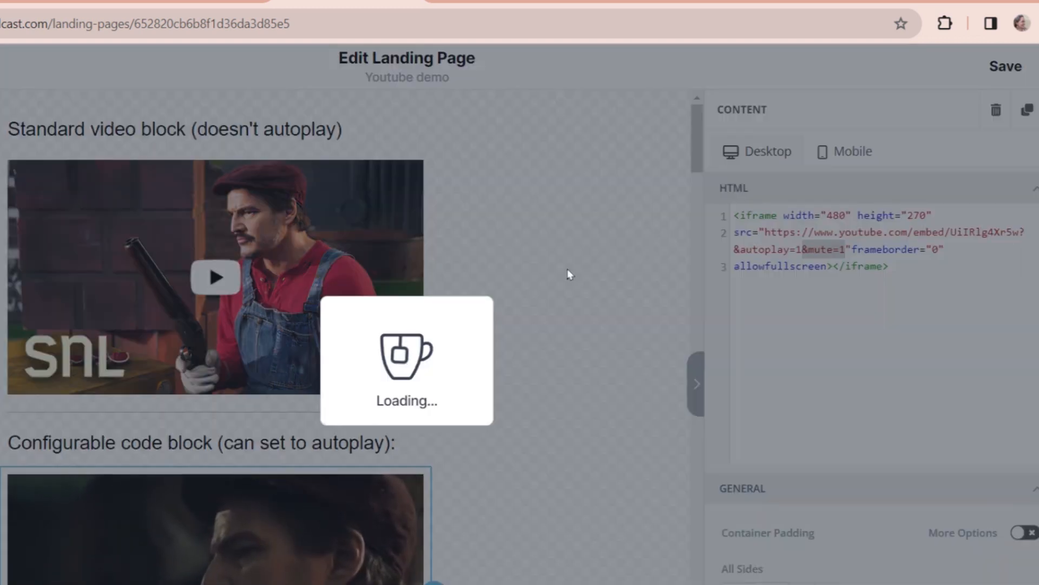
{"action": "left_click", "coordinate": [579, 14]}
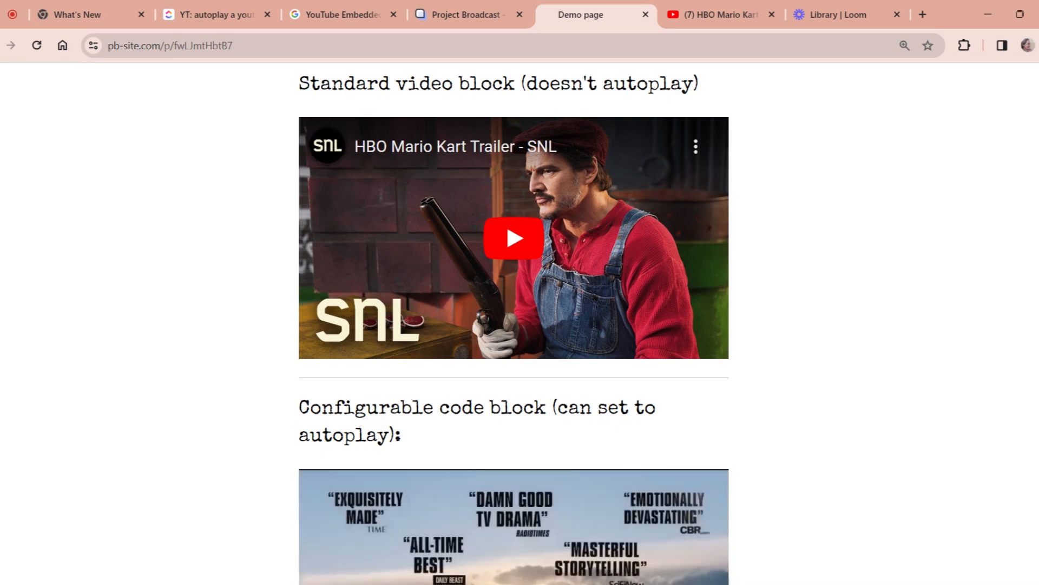
{"action": "scroll", "scroll_direction": "down", "scroll_amount": 3}
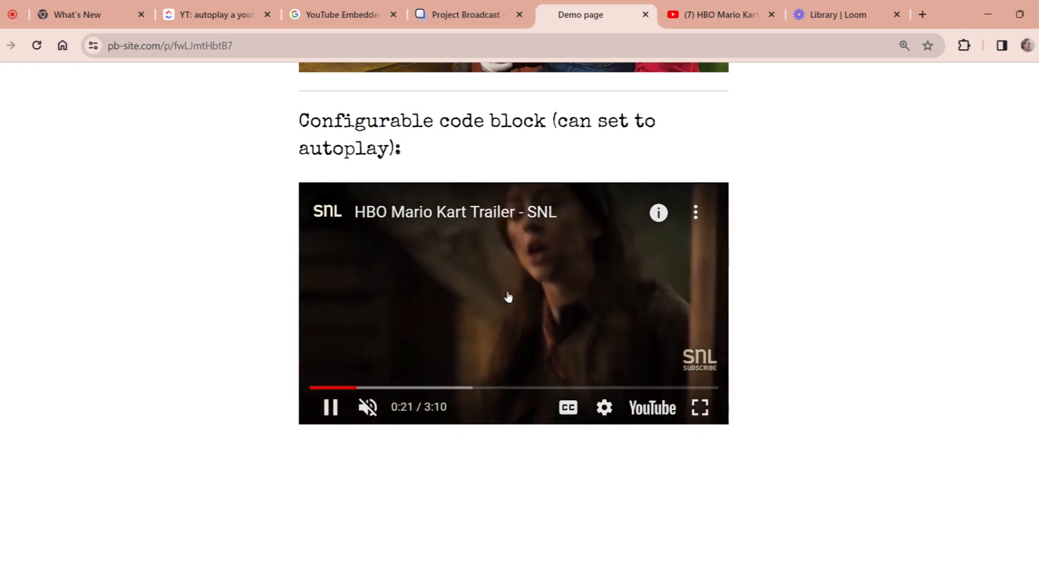
{"action": "mouse_move", "coordinate": [575, 324]}
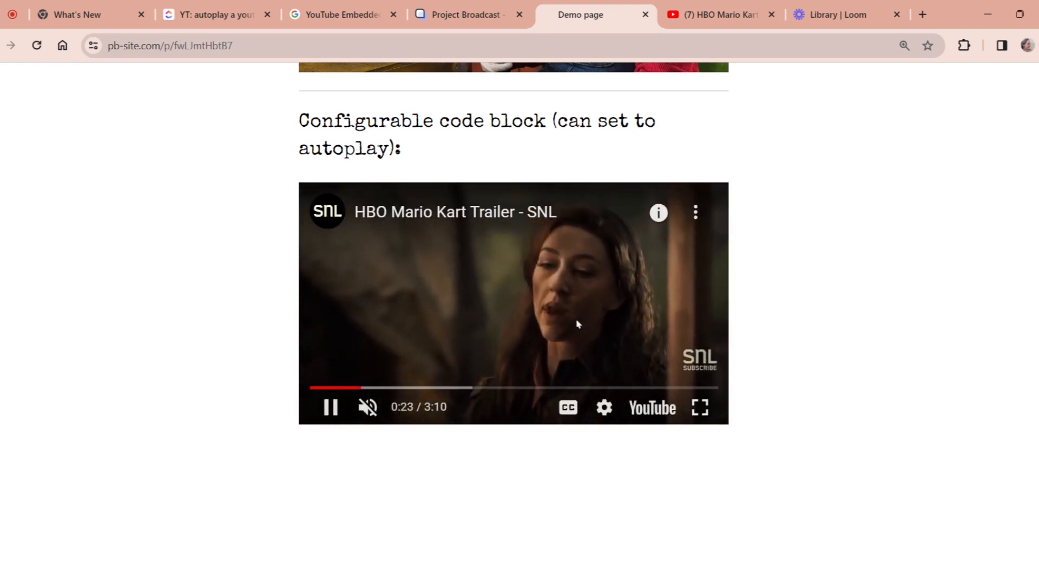